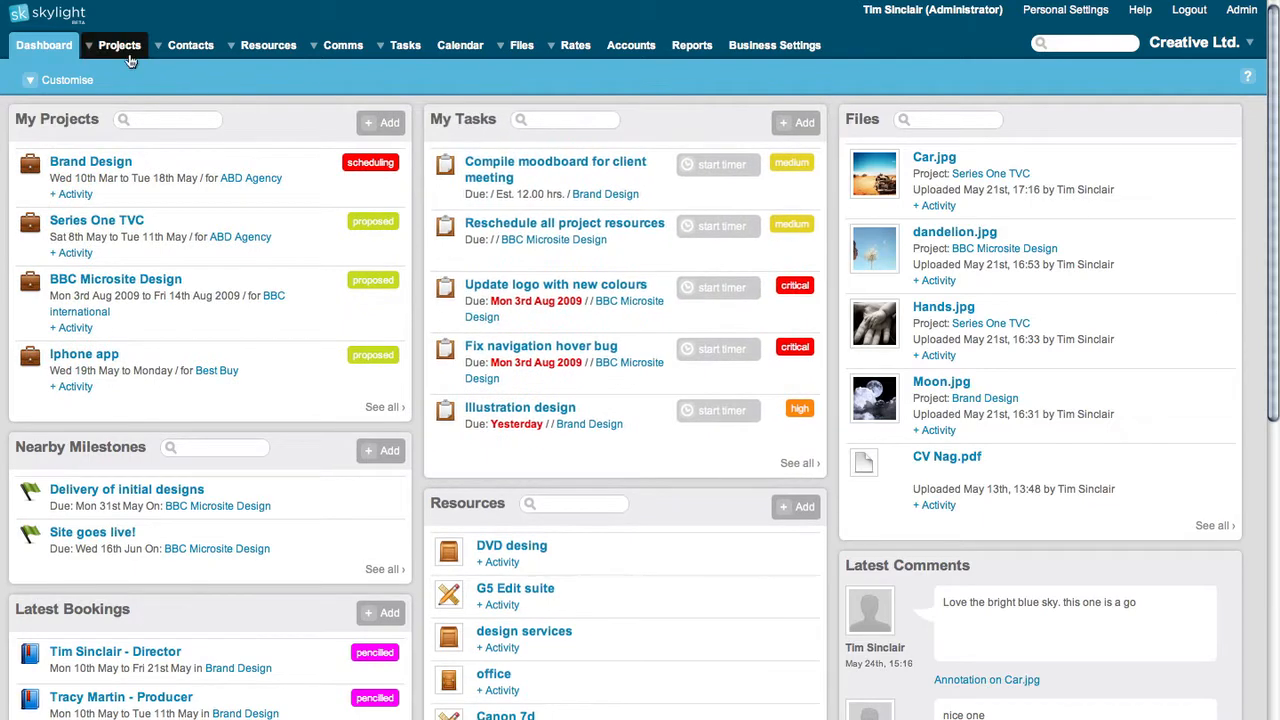
mouse_move(490, 104)
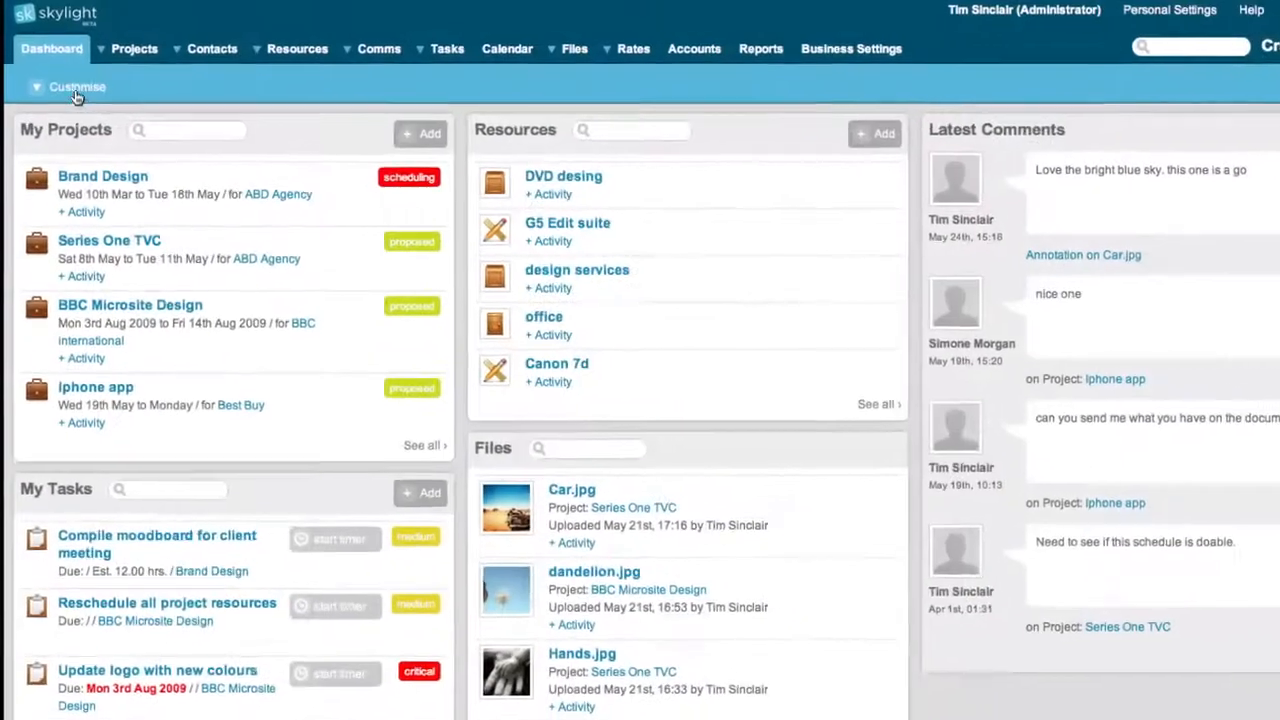
Review the dashboard widget checkboxes in Customise and apply the selection with Update
click(76, 88)
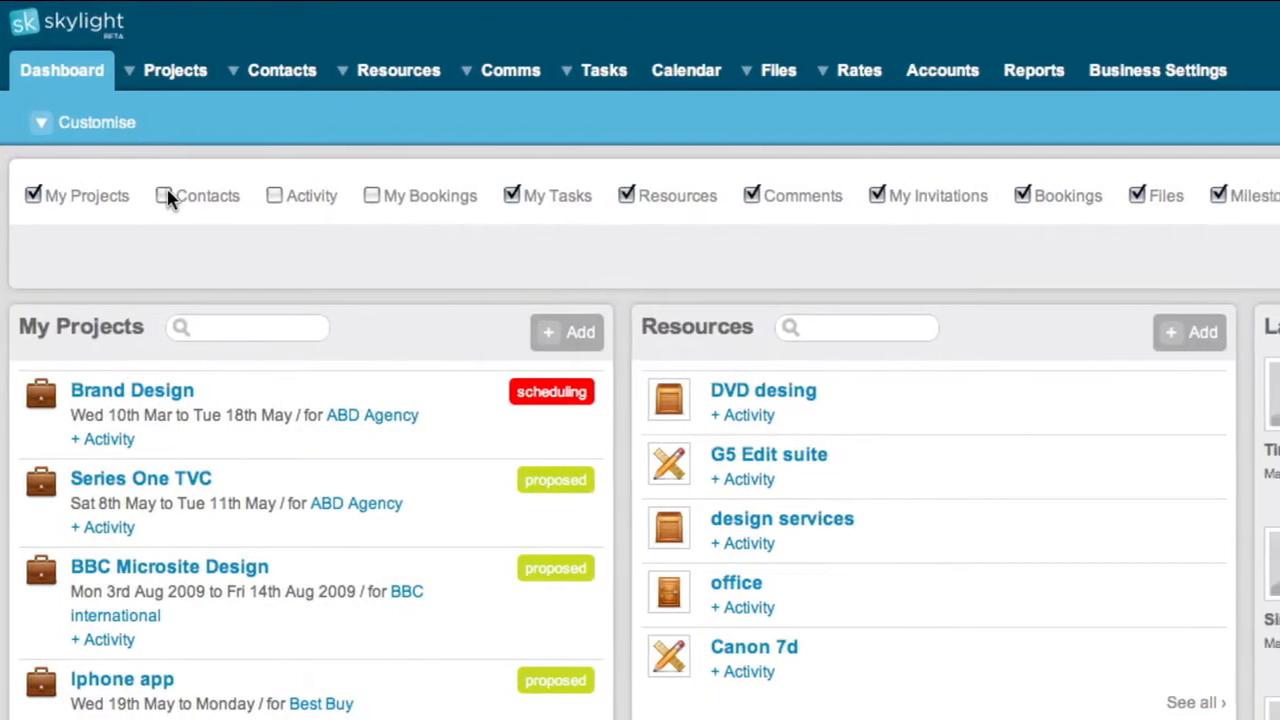
scroll(right, 3)
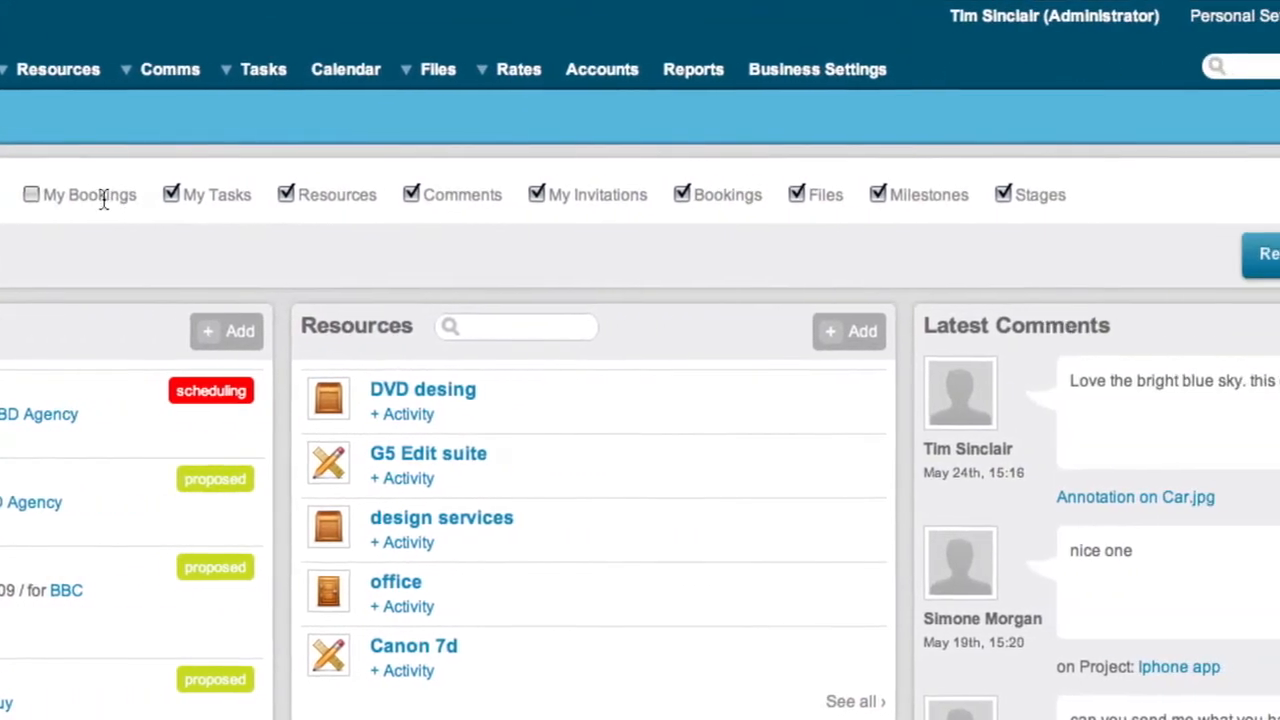
scroll(right, 3)
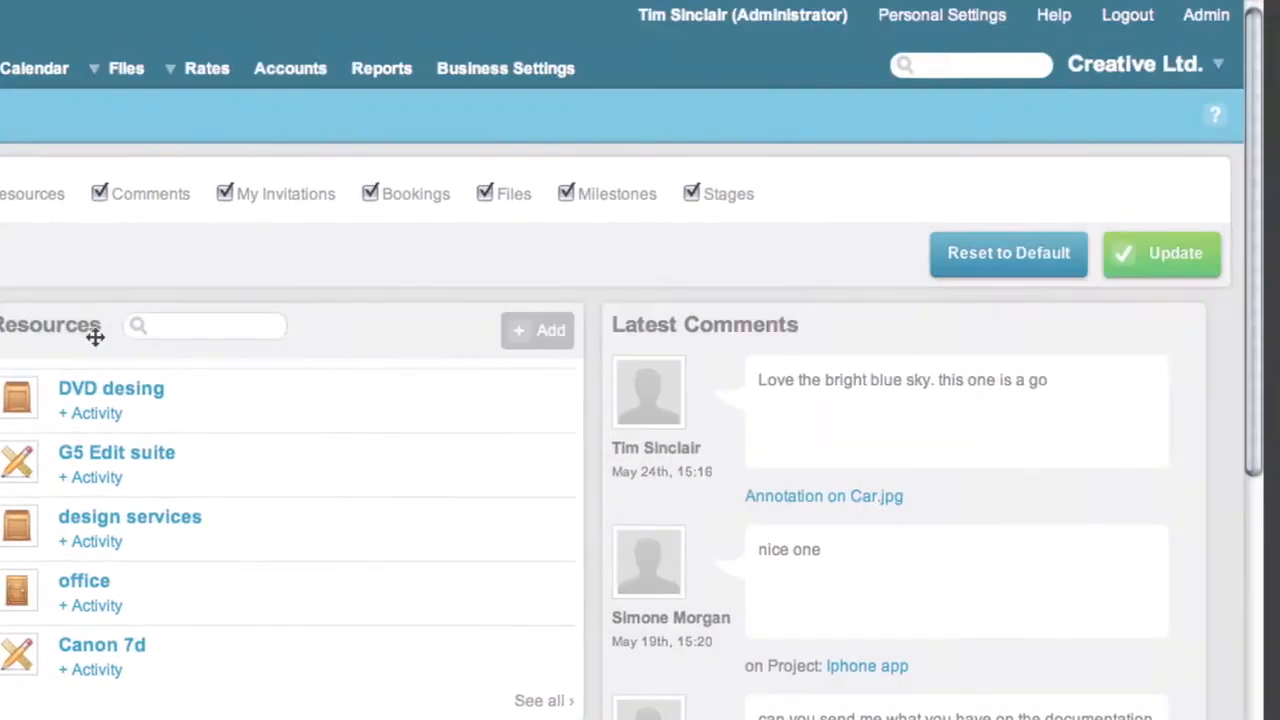
click(1160, 252)
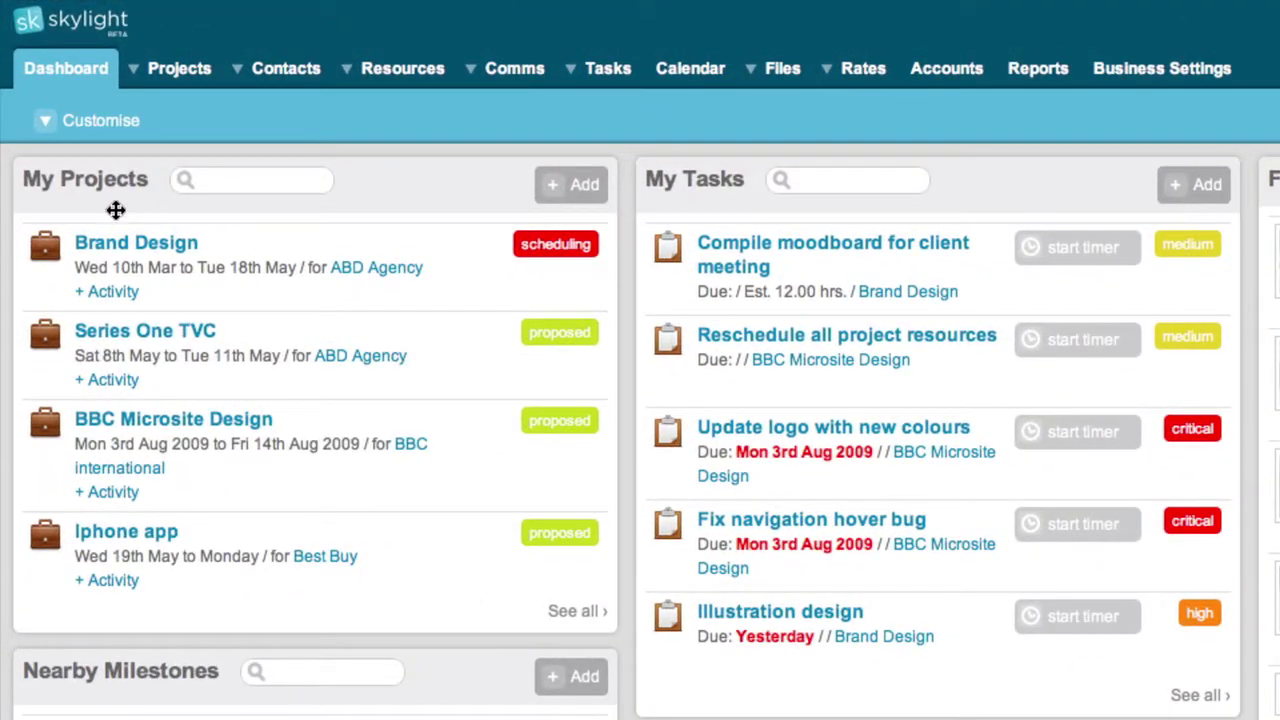
mouse_move(144, 330)
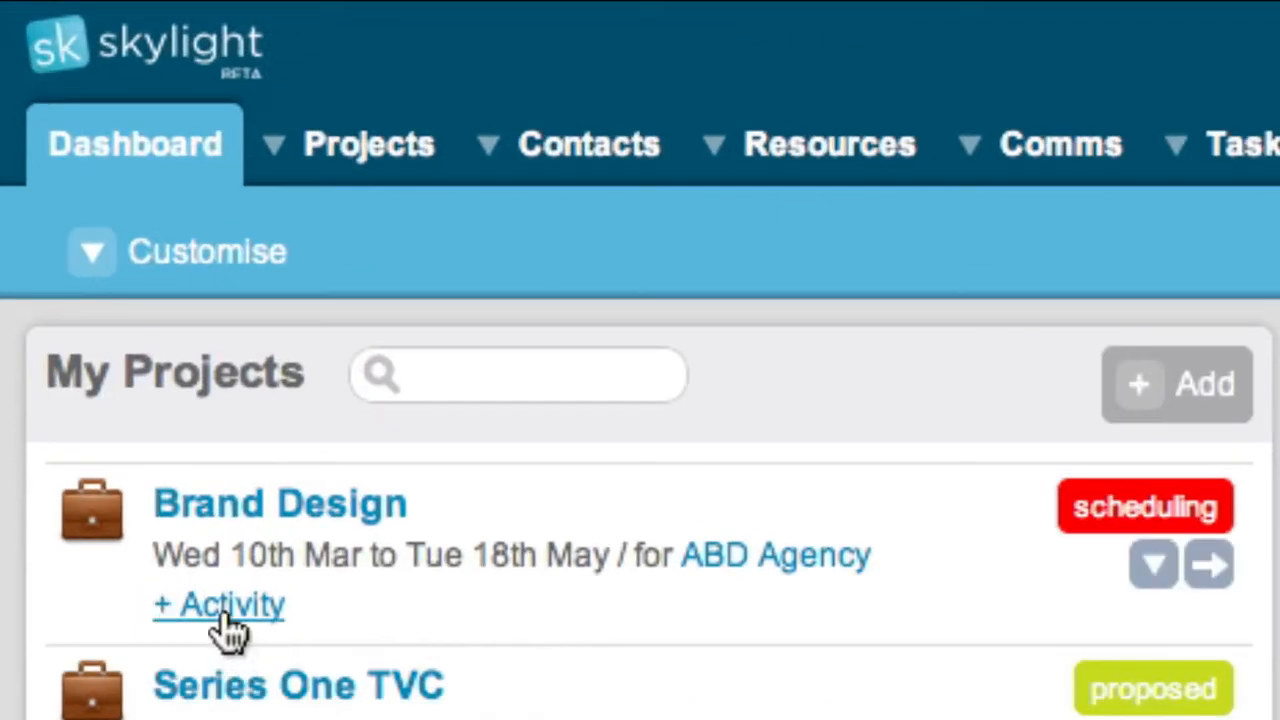
Expand Brand Design's recent activity and show its Add Task, File, Comment, Booking menu
click(218, 604)
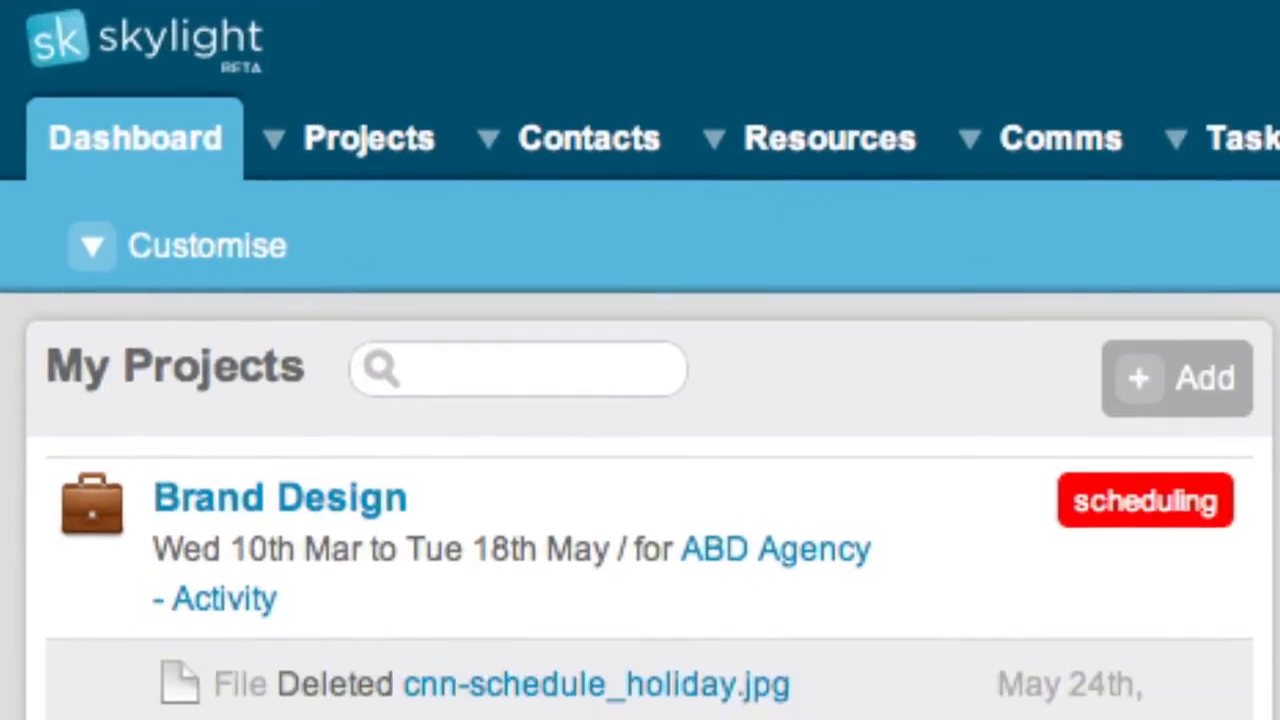
scroll(down, 3)
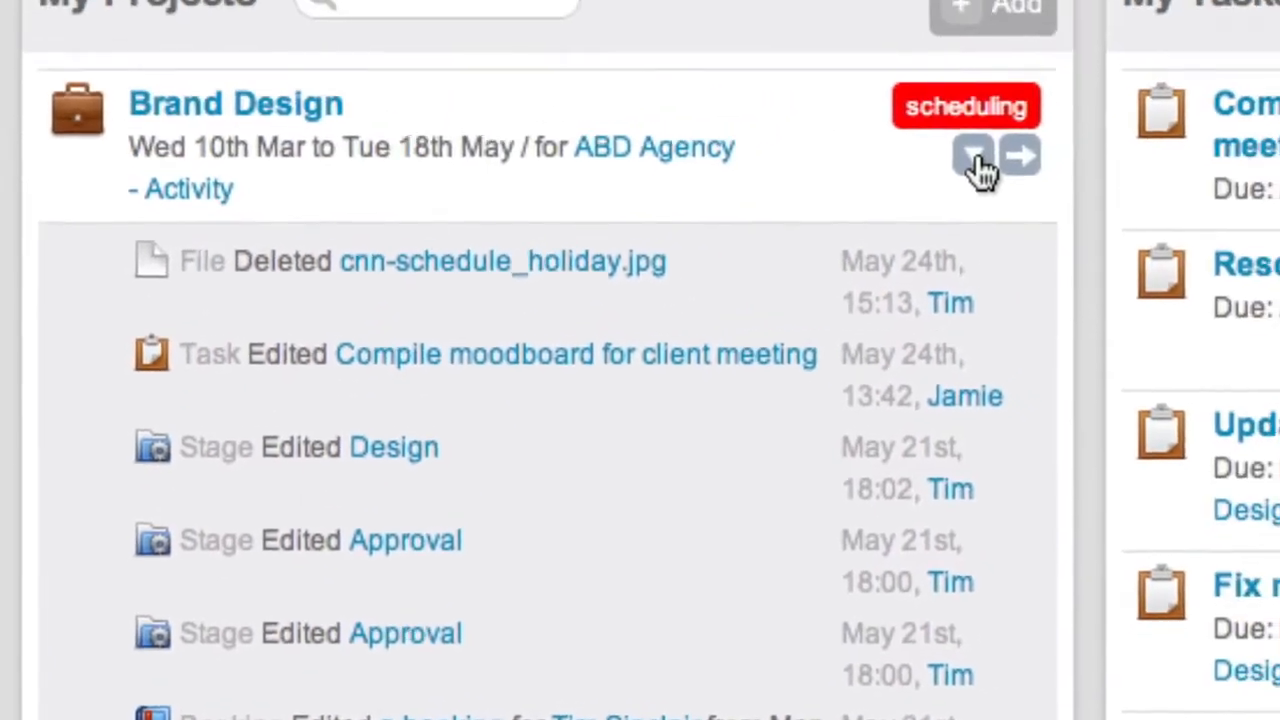
click(972, 152)
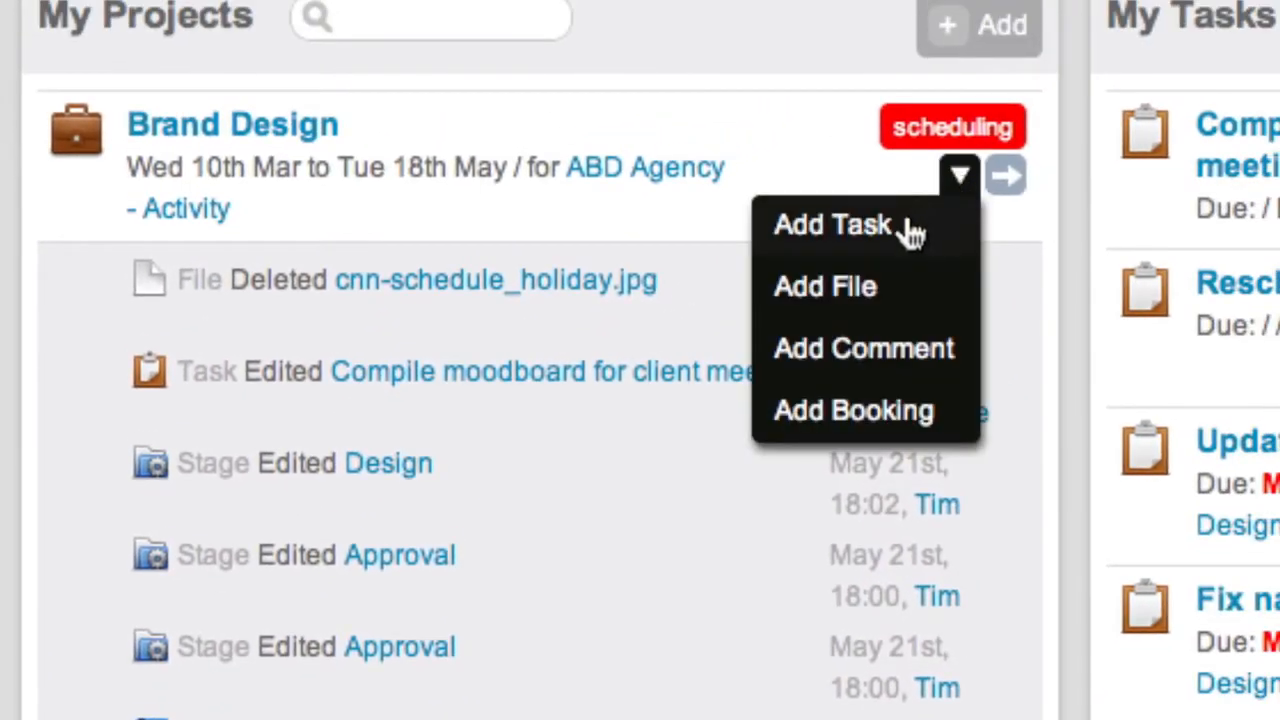
mouse_move(864, 348)
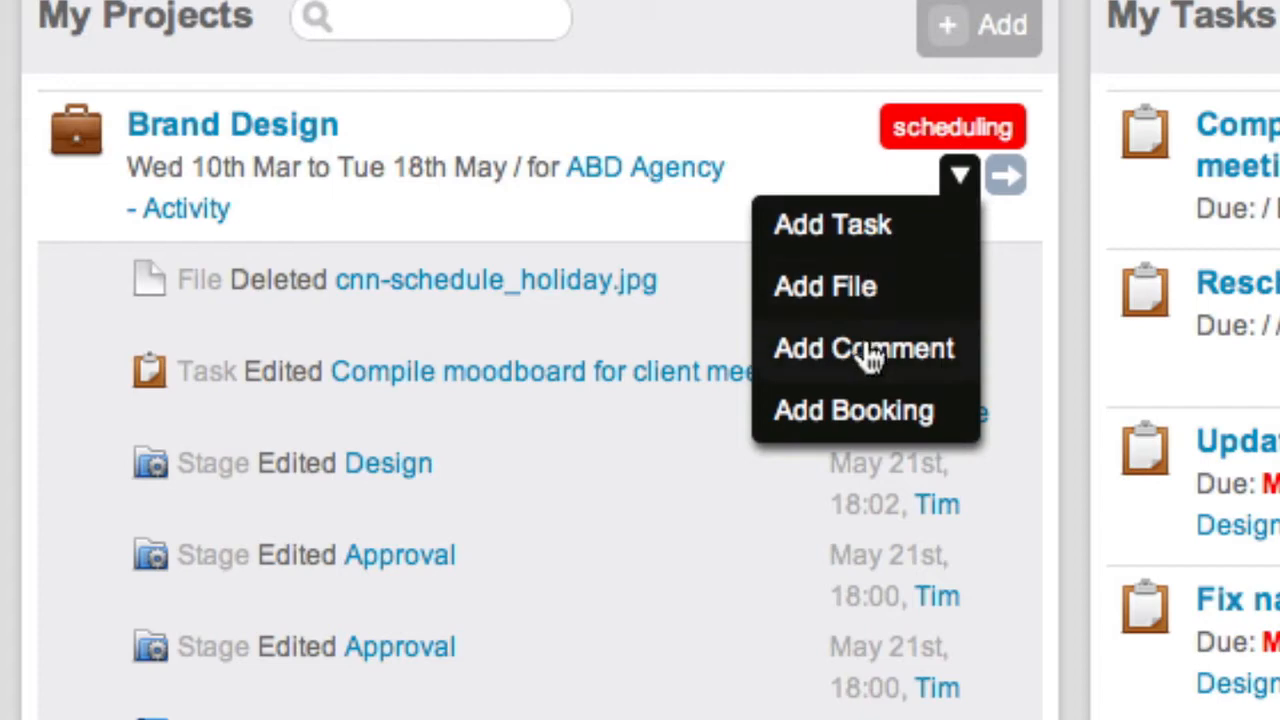
mouse_move(852, 410)
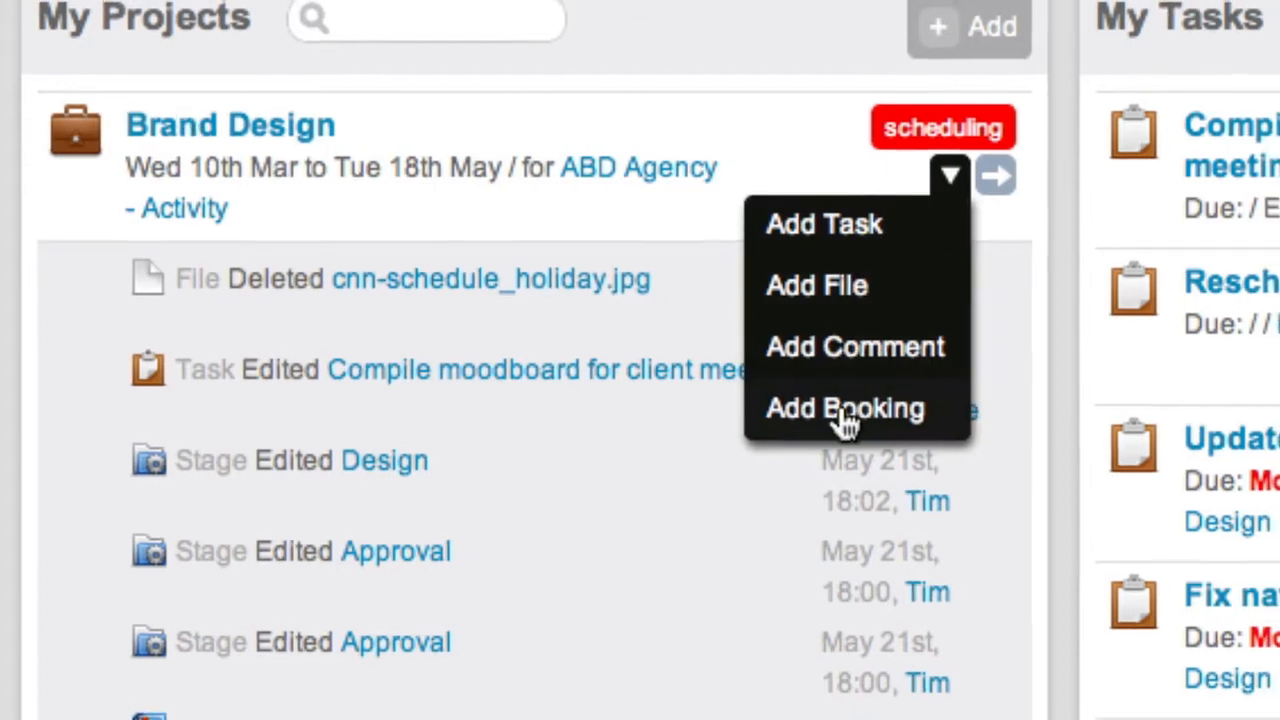
Preview the new project form from My Projects and cancel it without creating anything
click(844, 408)
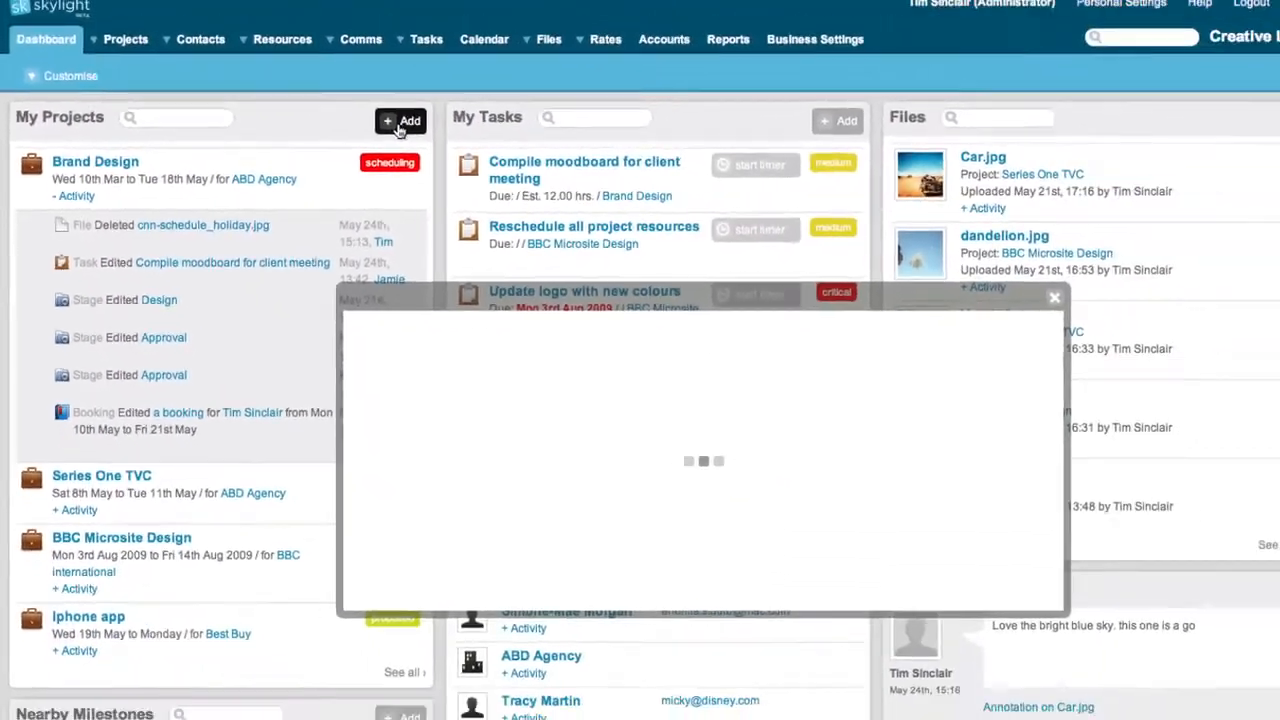
click(400, 122)
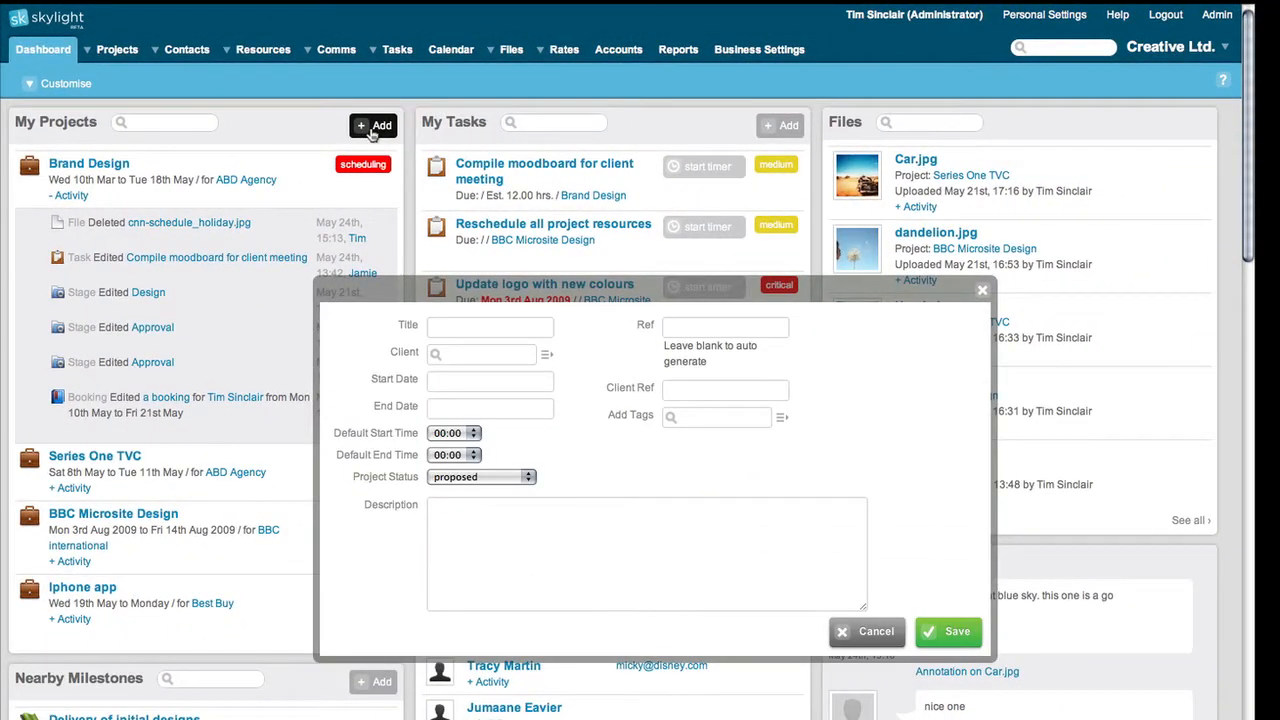
click(866, 632)
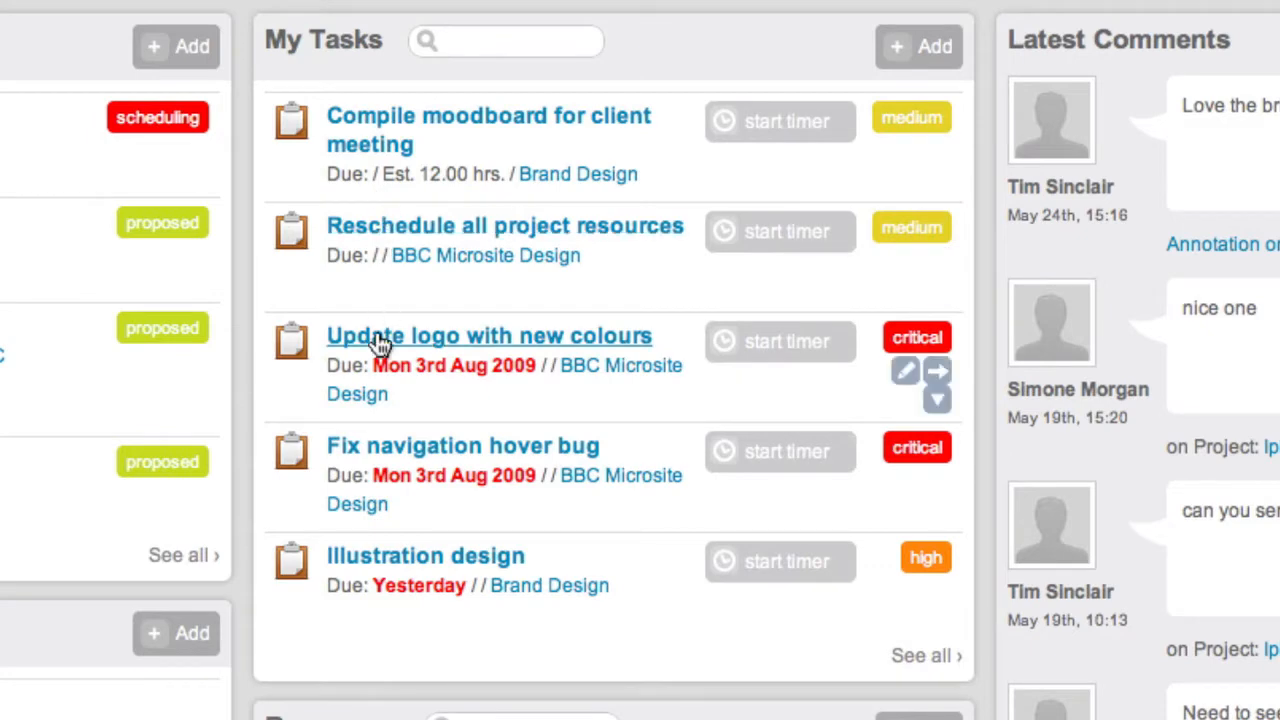
mouse_move(676, 256)
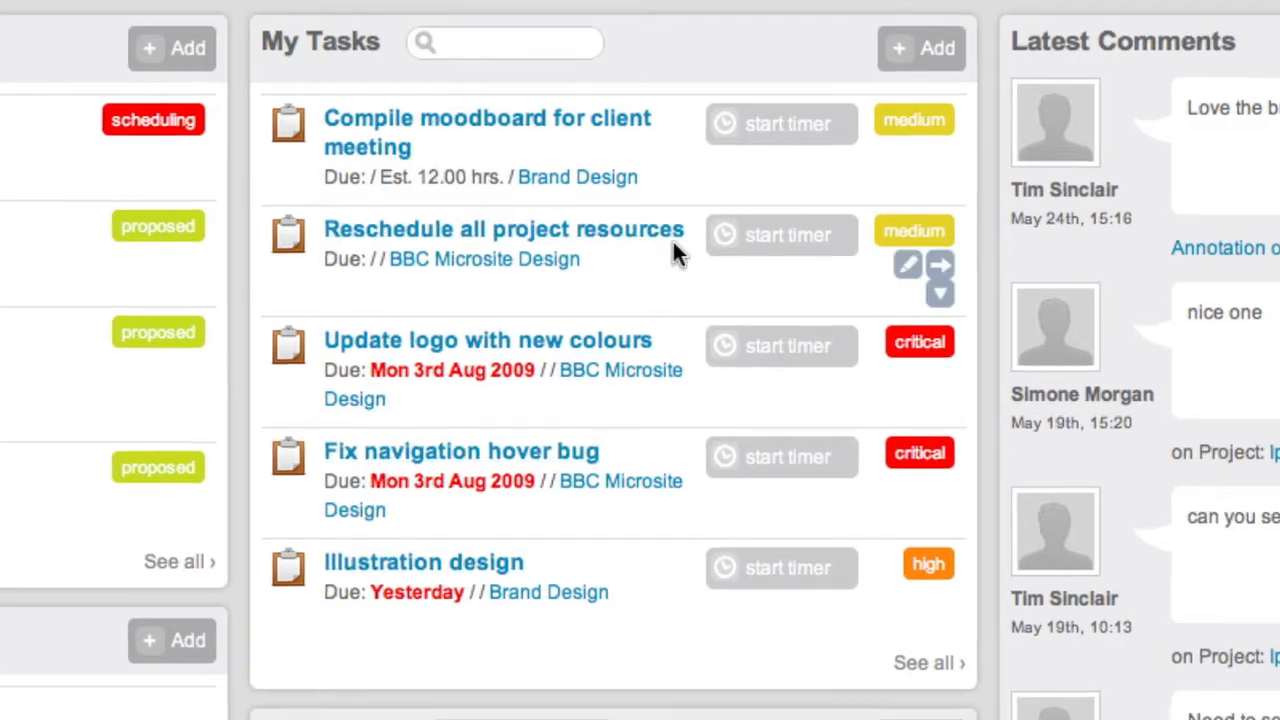
Time Compile moodboard for client meeting, pause it, then start timing Reschedule all project resources
click(780, 124)
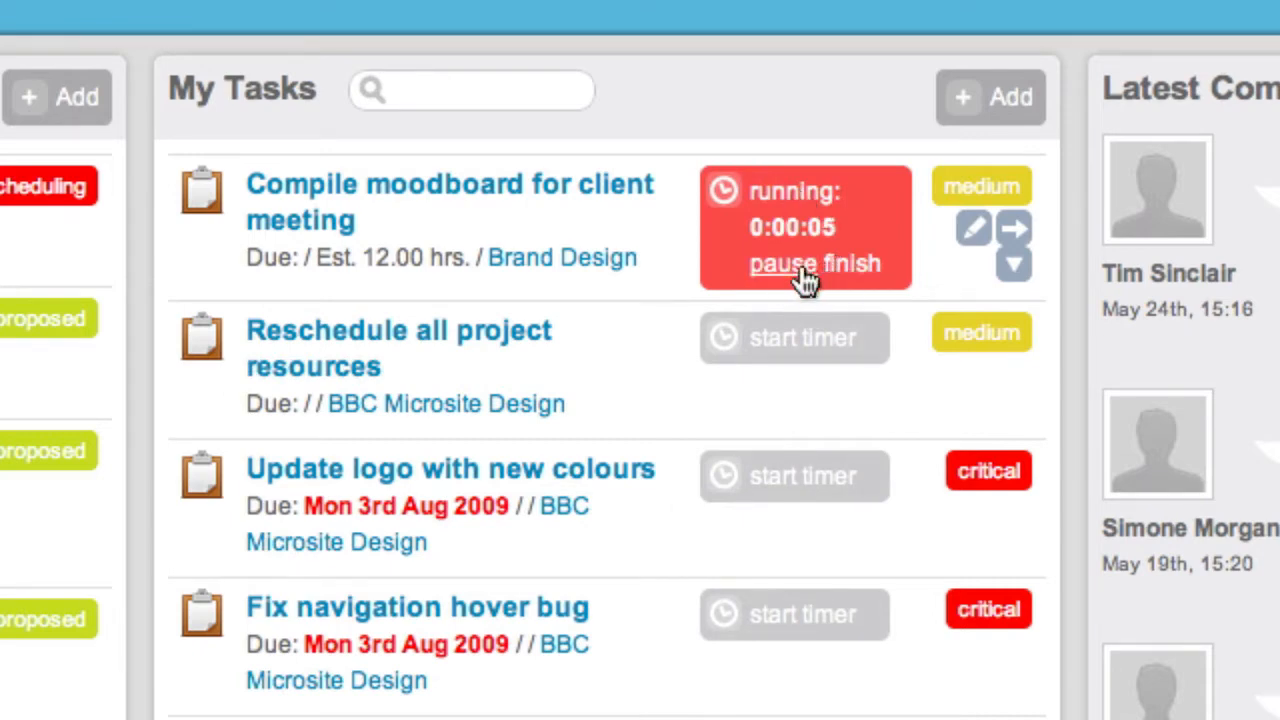
click(780, 264)
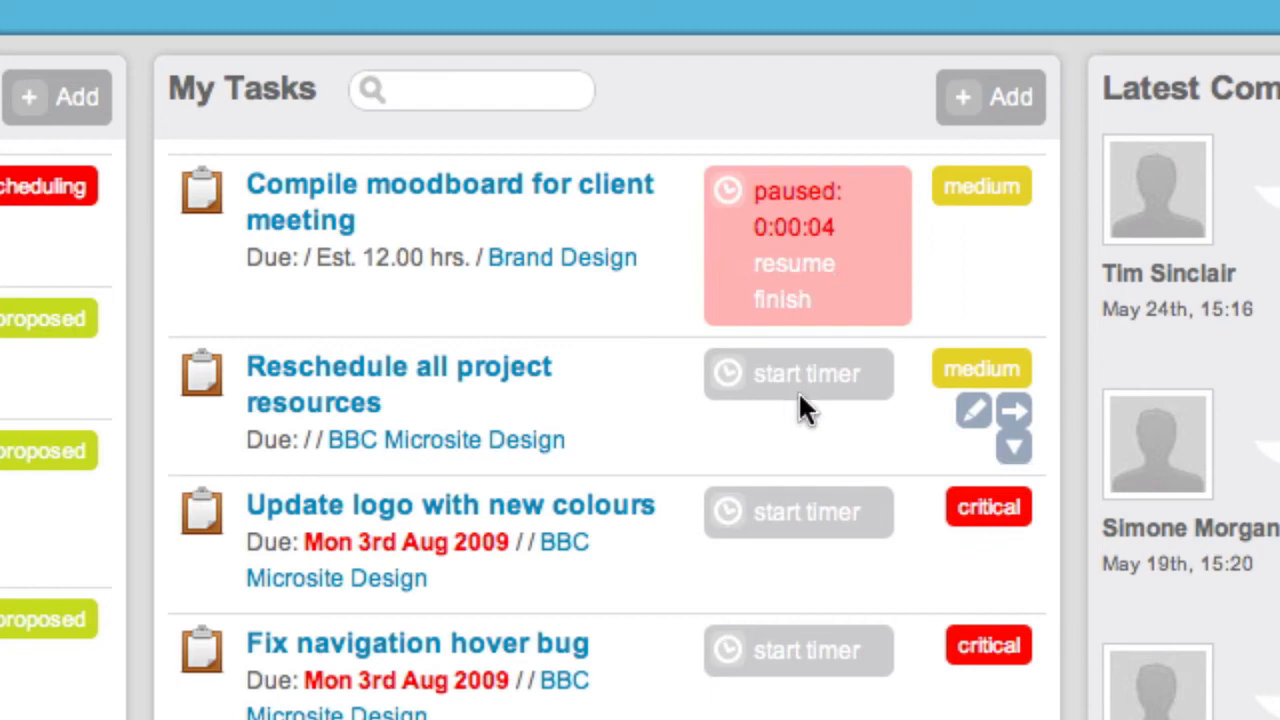
click(796, 374)
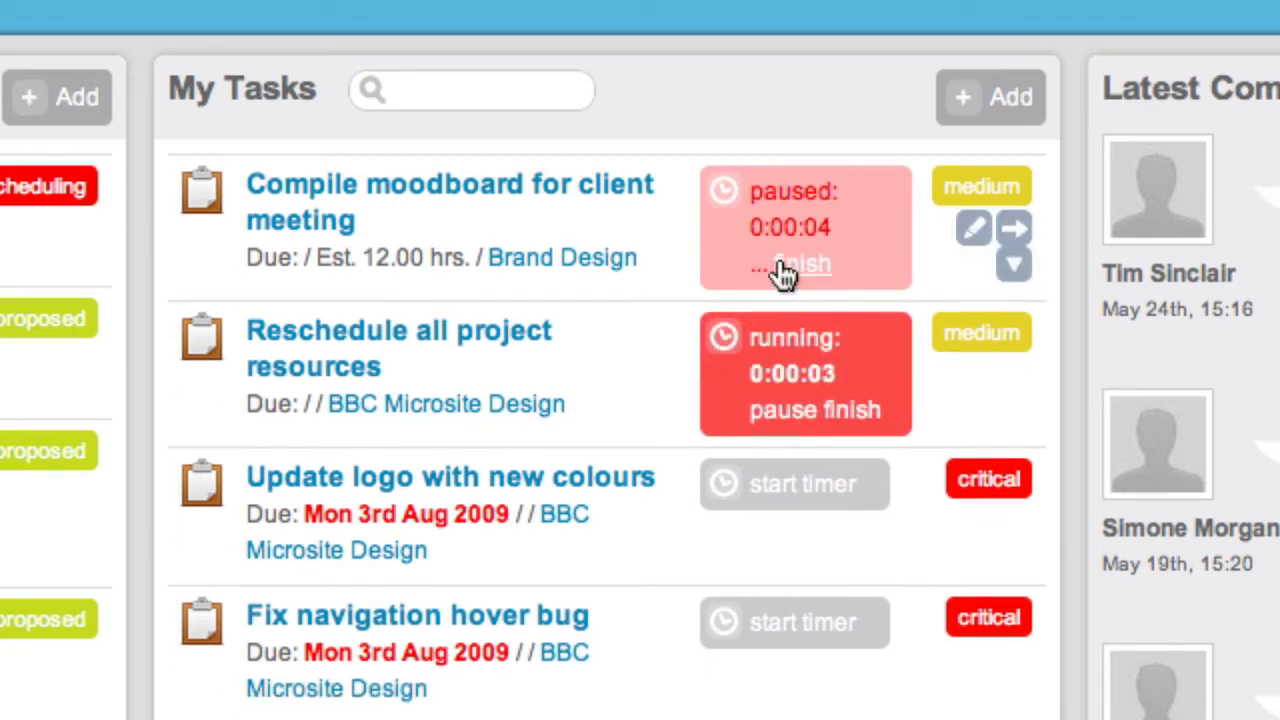
click(784, 266)
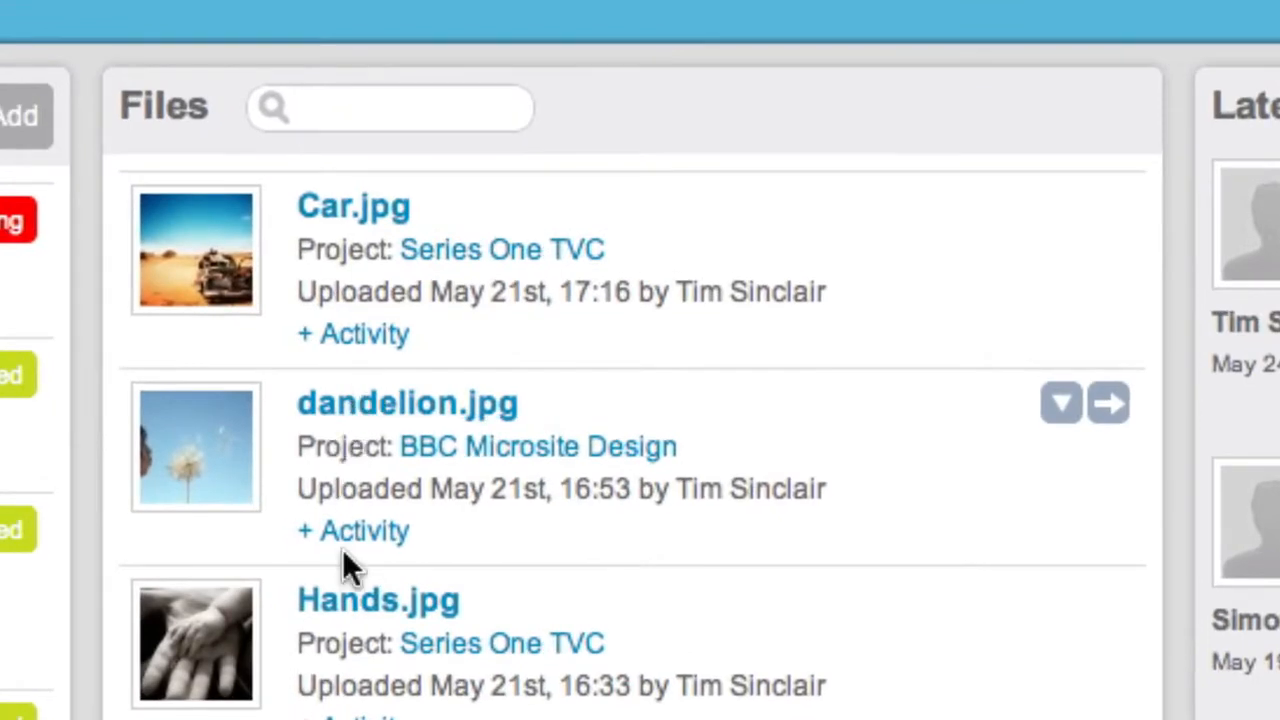
Expand Car.jpg's activity and search the Files widget for 'hands' to isolate Hands.jpg
click(352, 334)
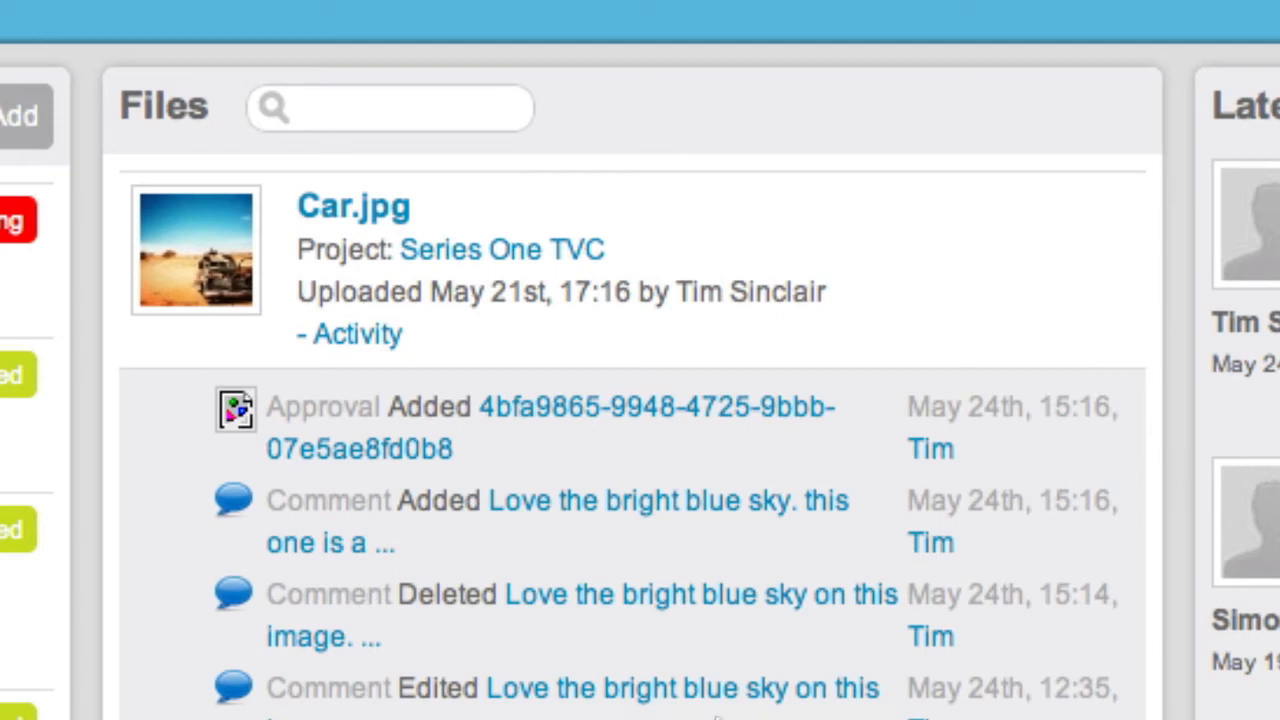
click(390, 108)
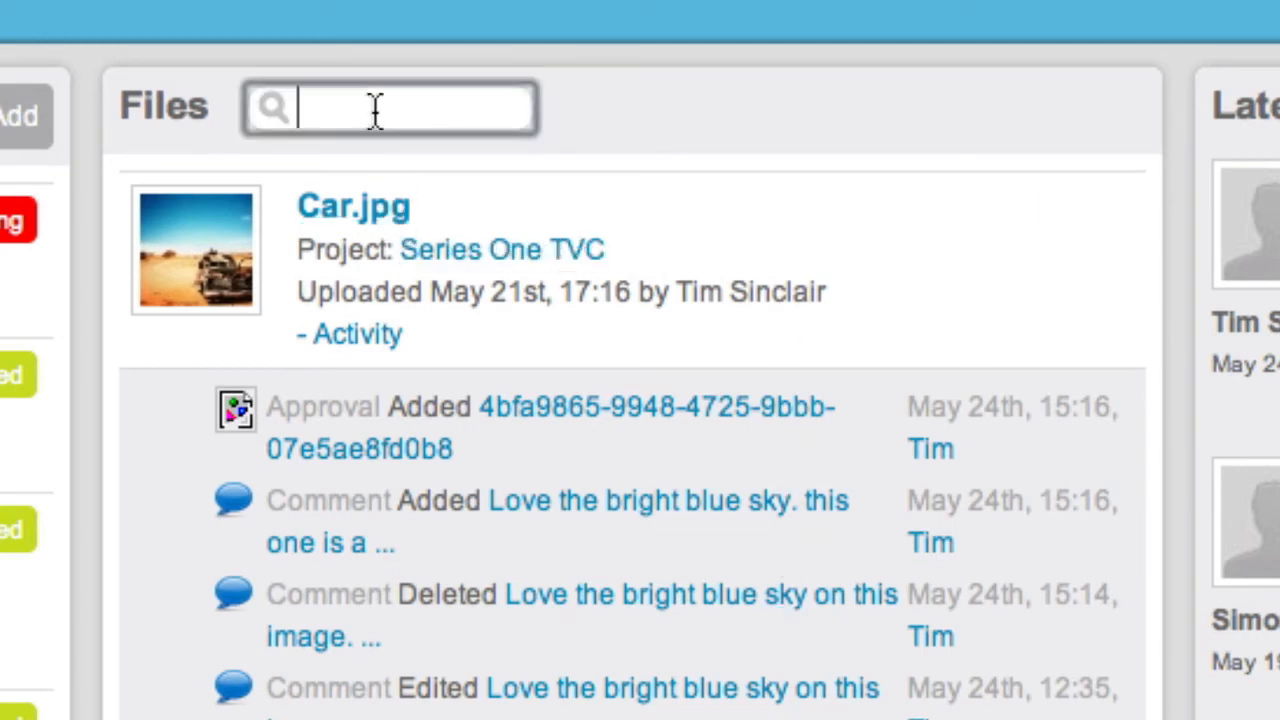
text(han)
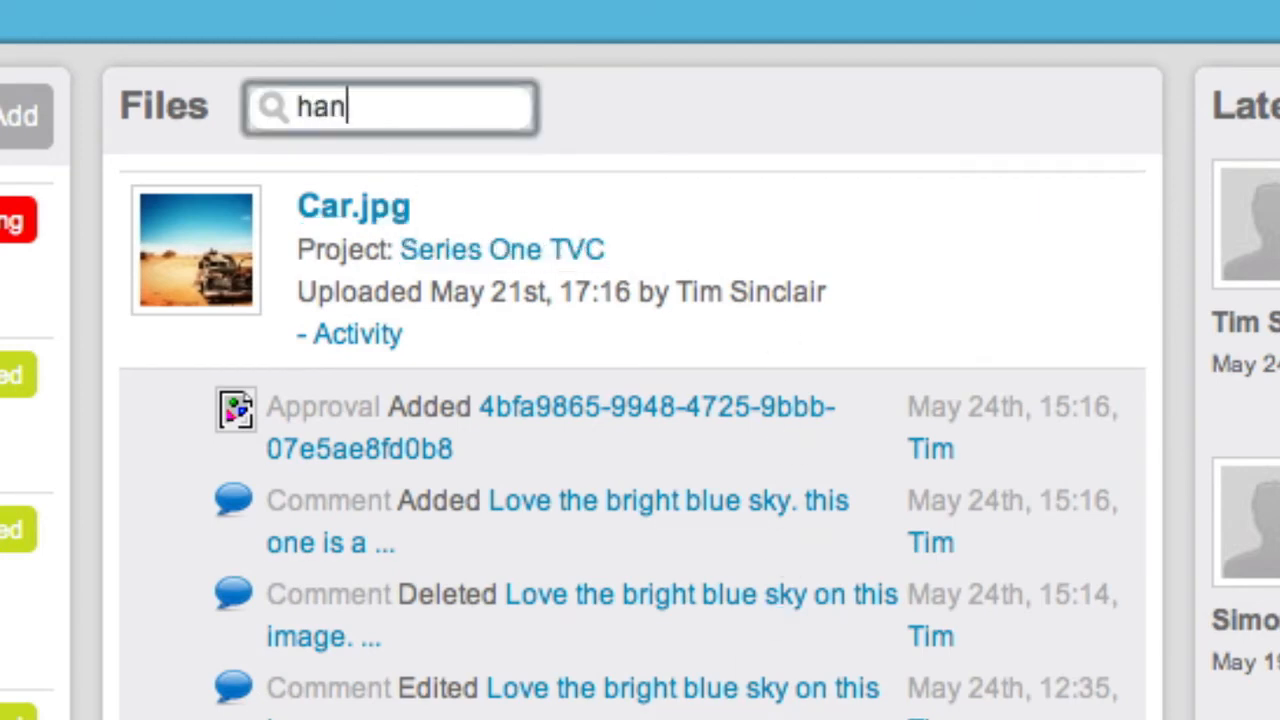
text(ds)
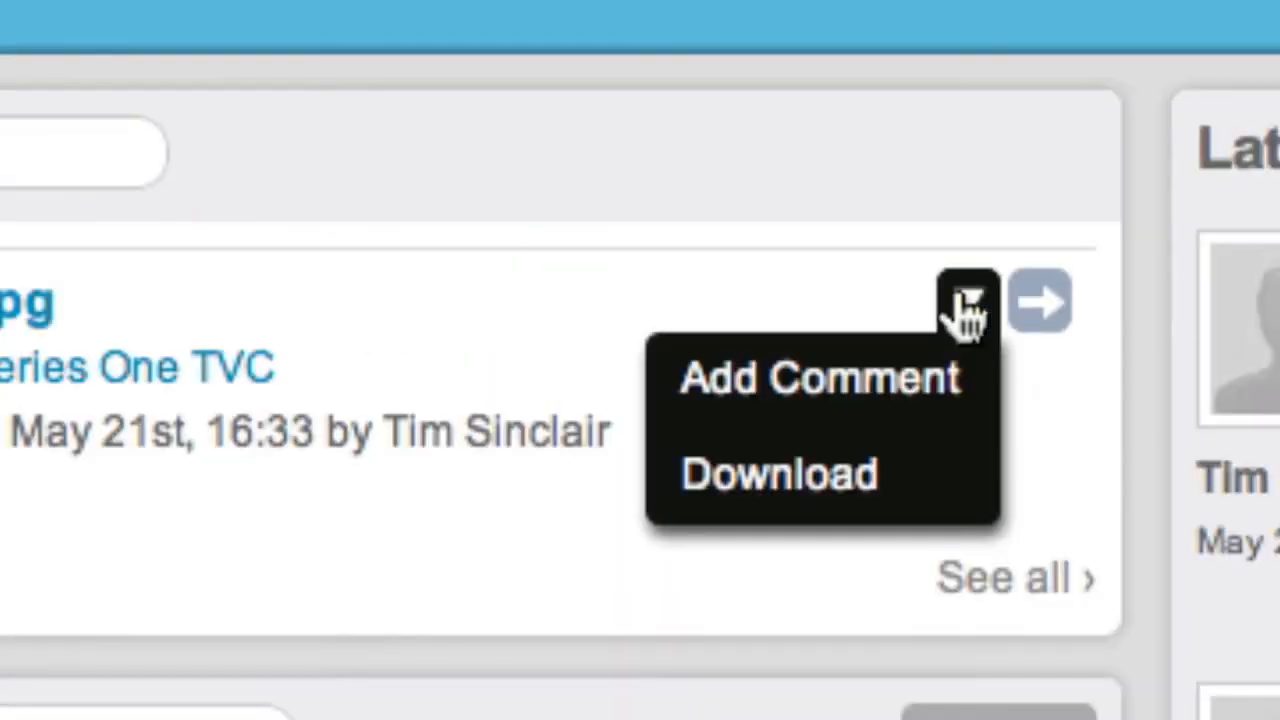
Start an Add Comment on Hands.jpg and cancel it without saving
click(820, 378)
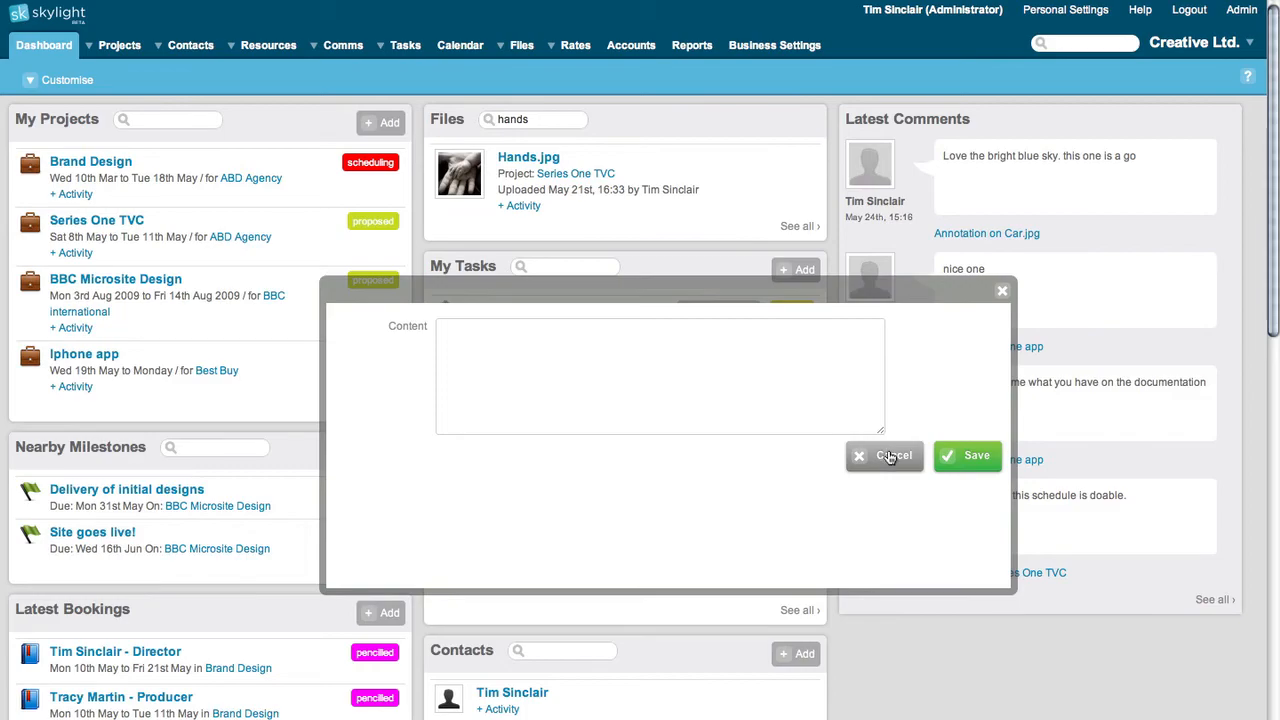
click(884, 456)
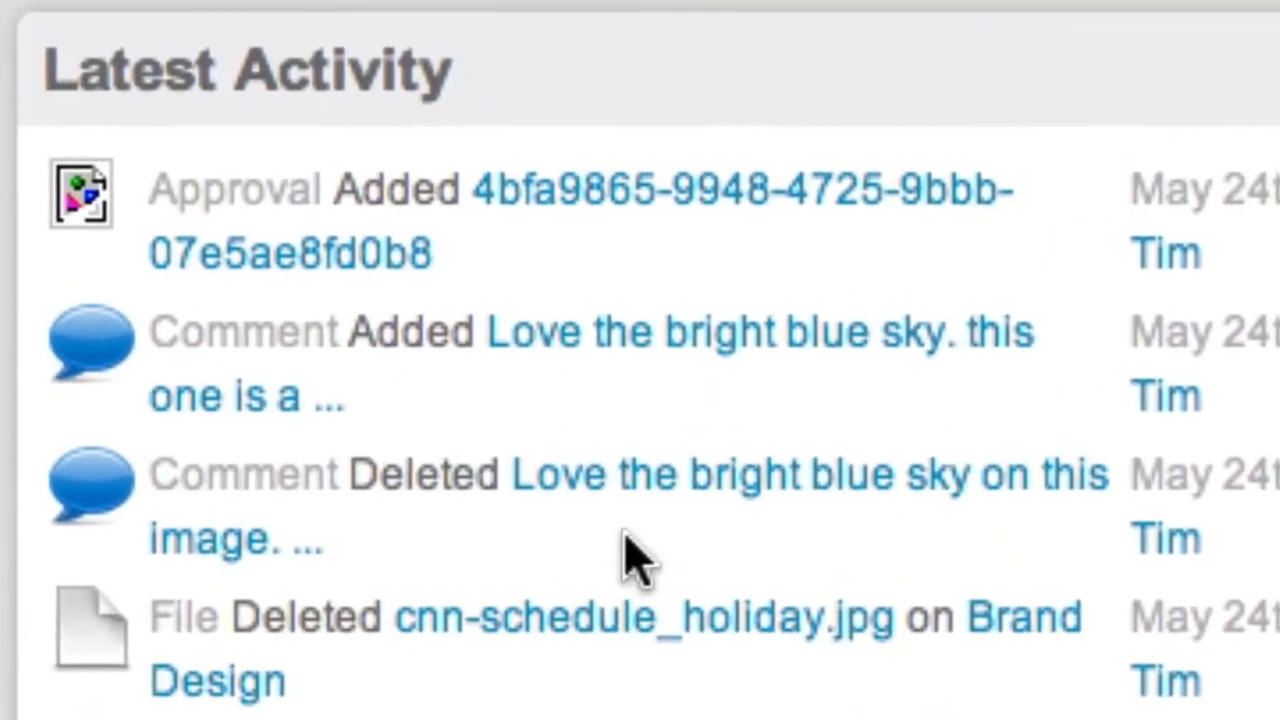
scroll(down, 3)
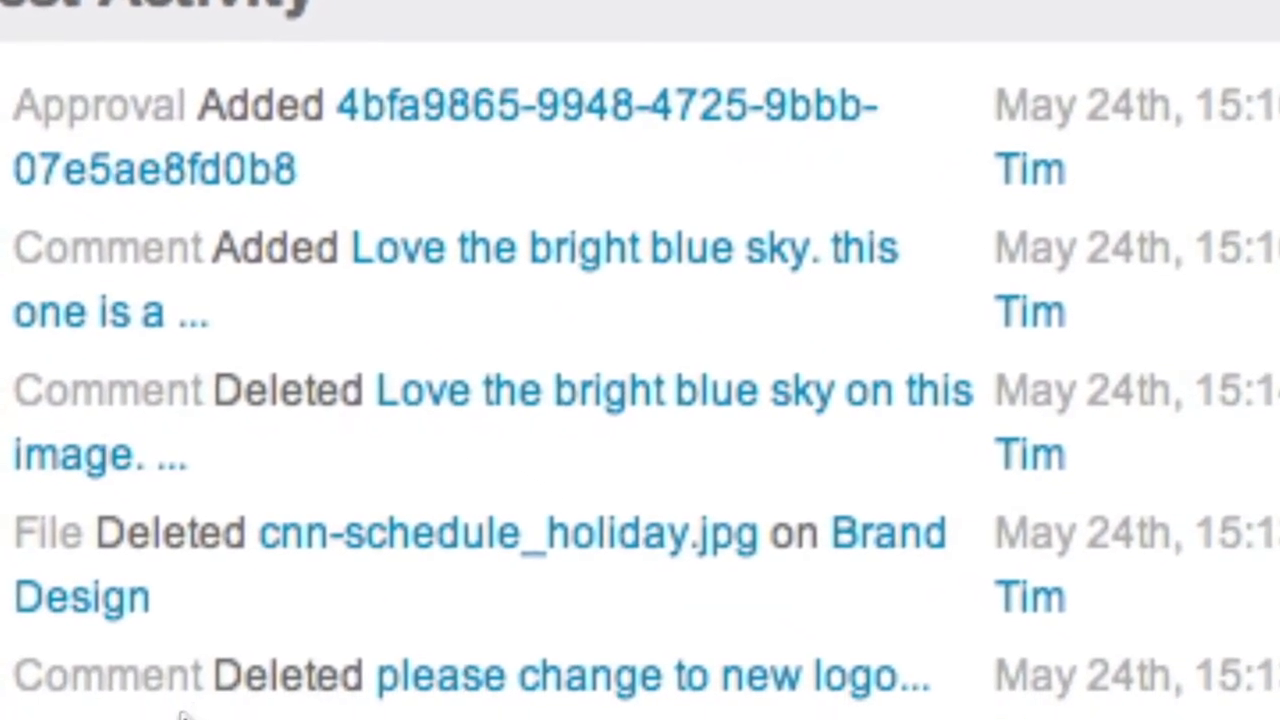
scroll(down, 3)
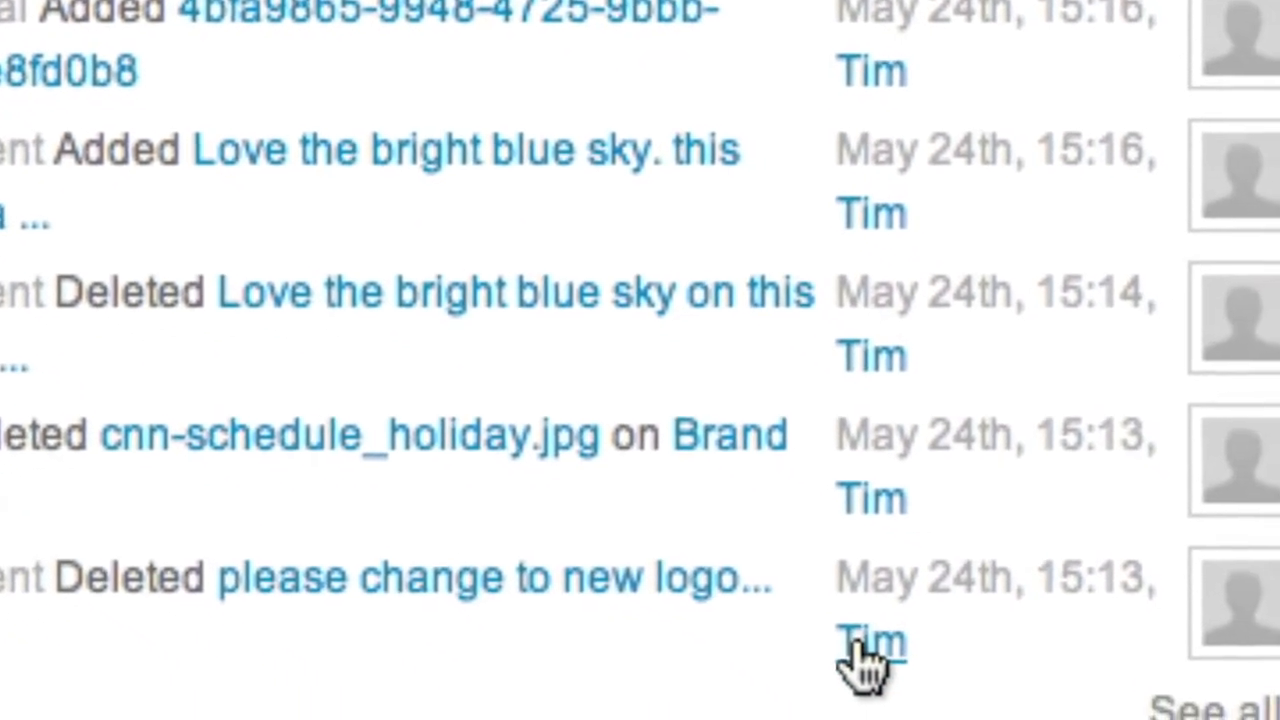